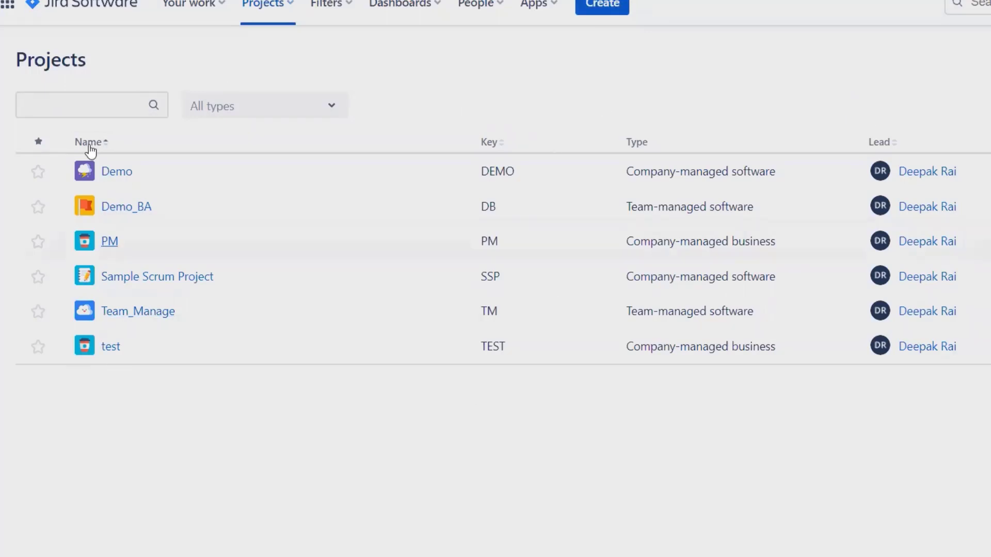
Review the basic auth credentials and position the cursor at the end of the request URL
left_click(264, 5)
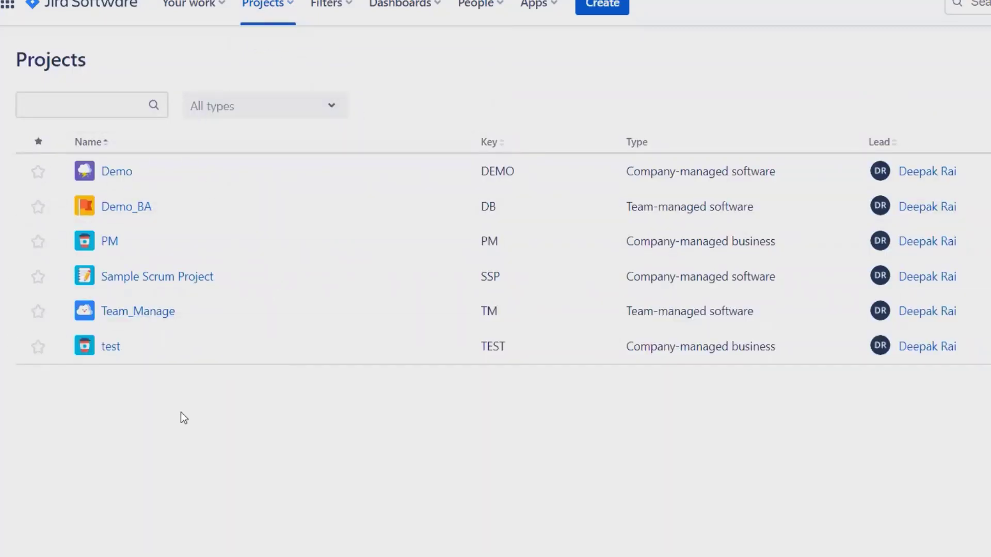
mouse_move(314, 408)
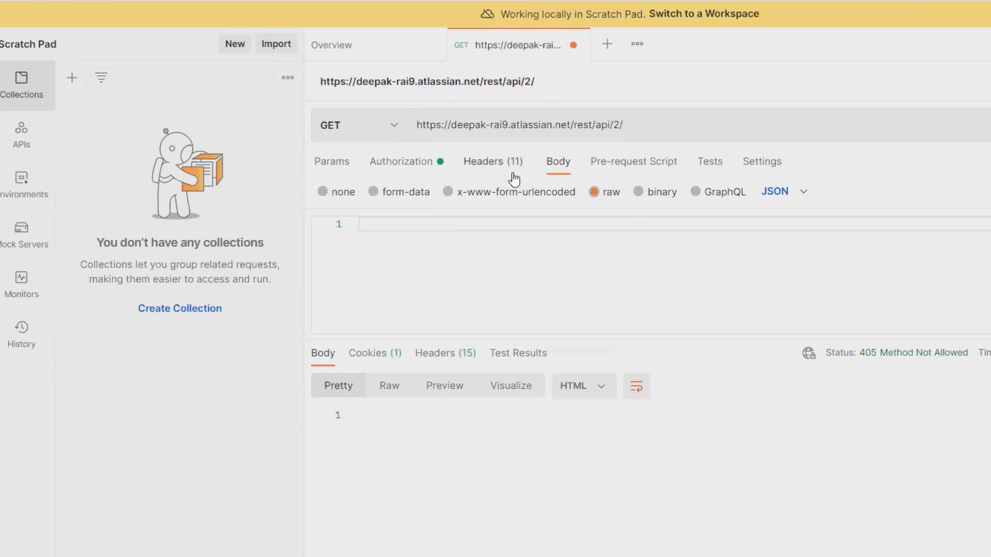
mouse_move(400, 161)
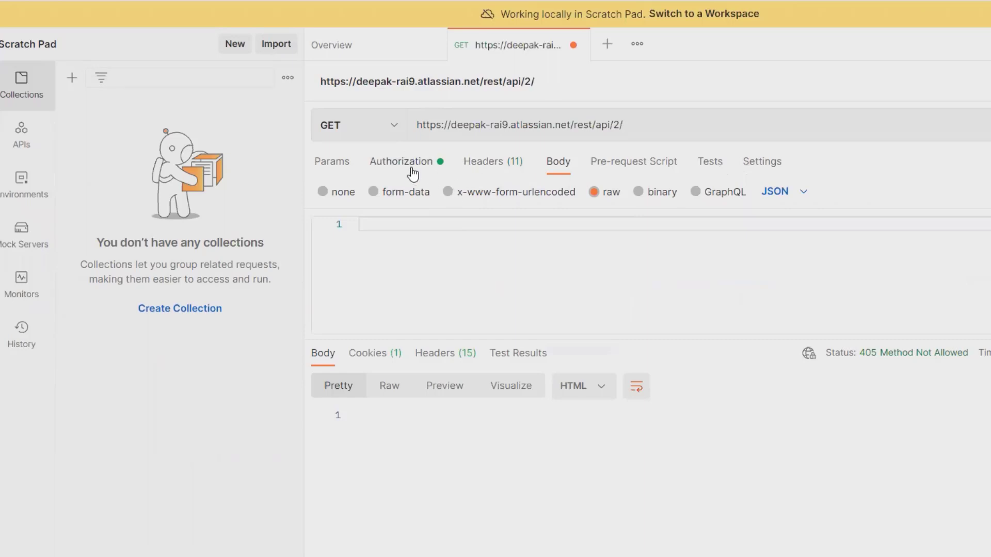
left_click(400, 161)
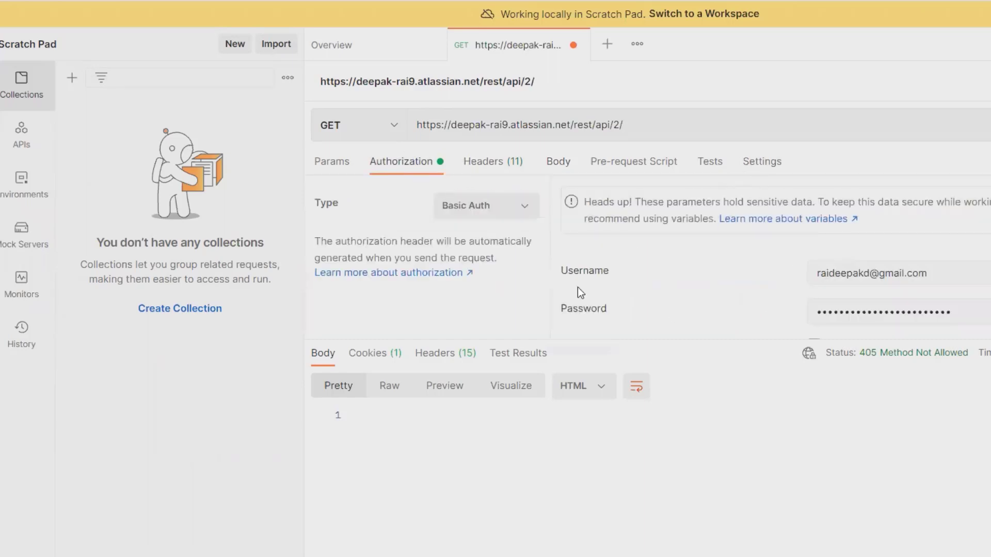
mouse_move(680, 331)
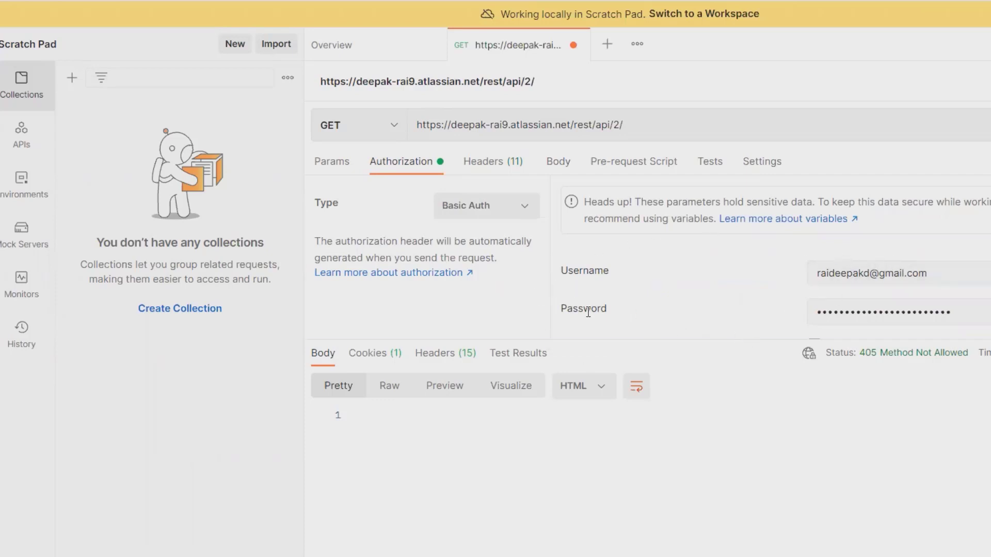
mouse_move(757, 300)
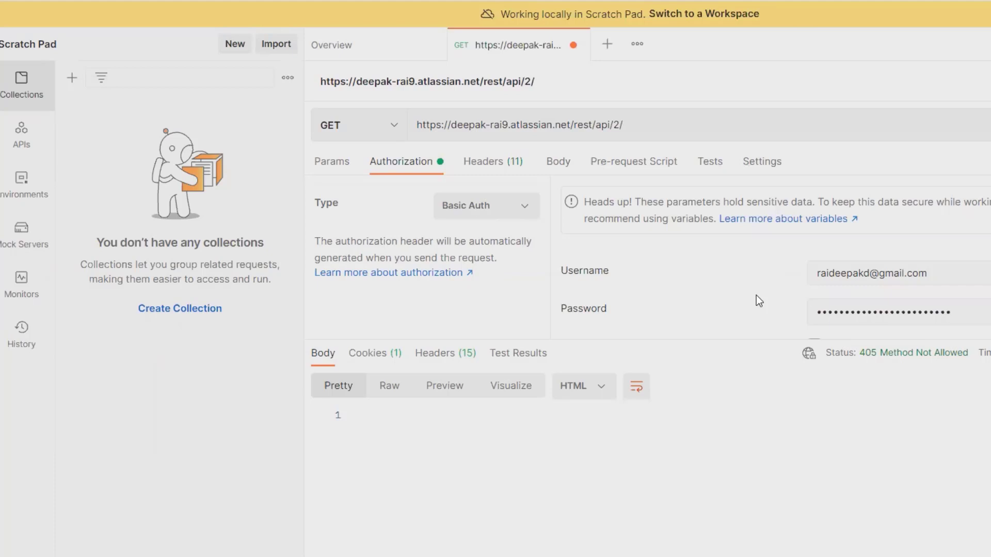
left_click(557, 161)
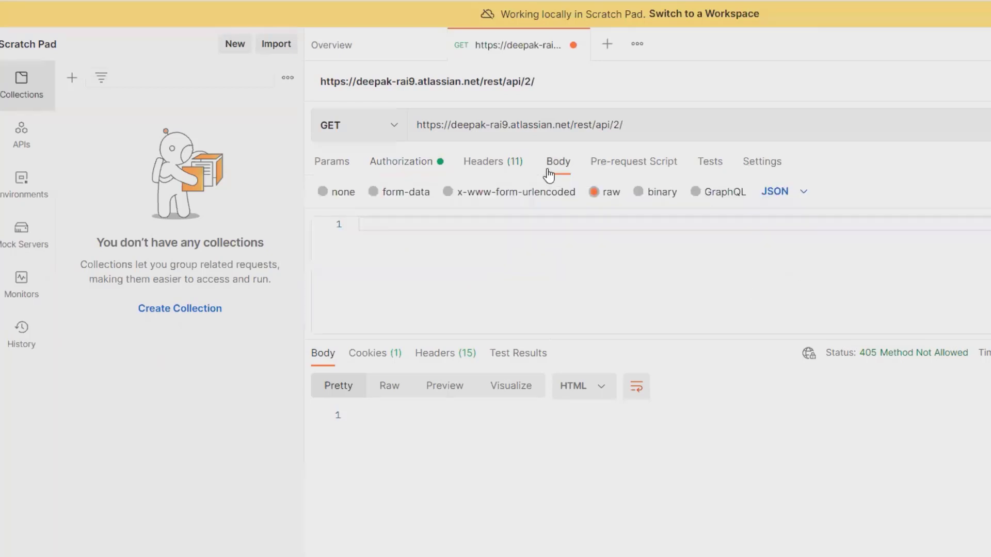
left_click(558, 161)
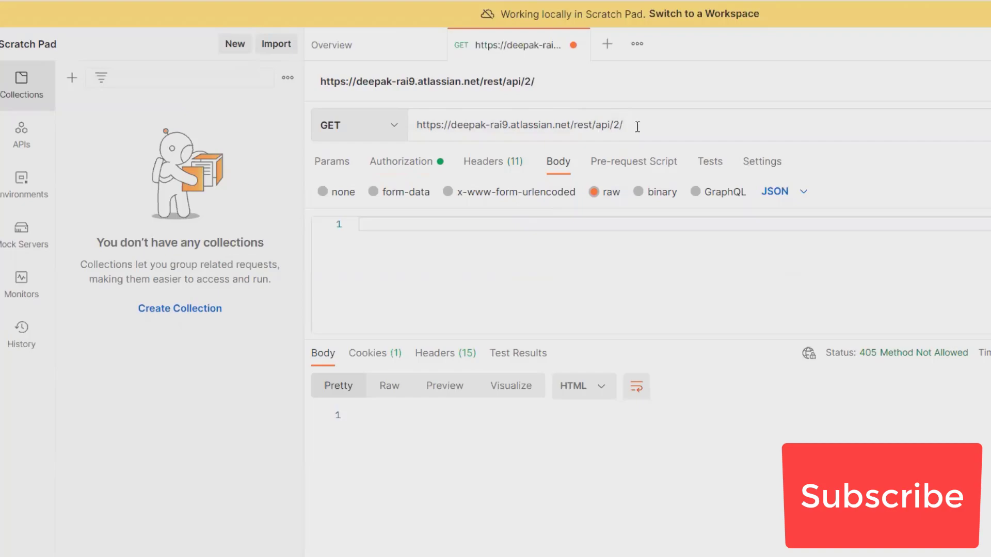
Complete the URL to the /project endpoint and send it, getting the project list JSON with 200 OK
type("projecyts")
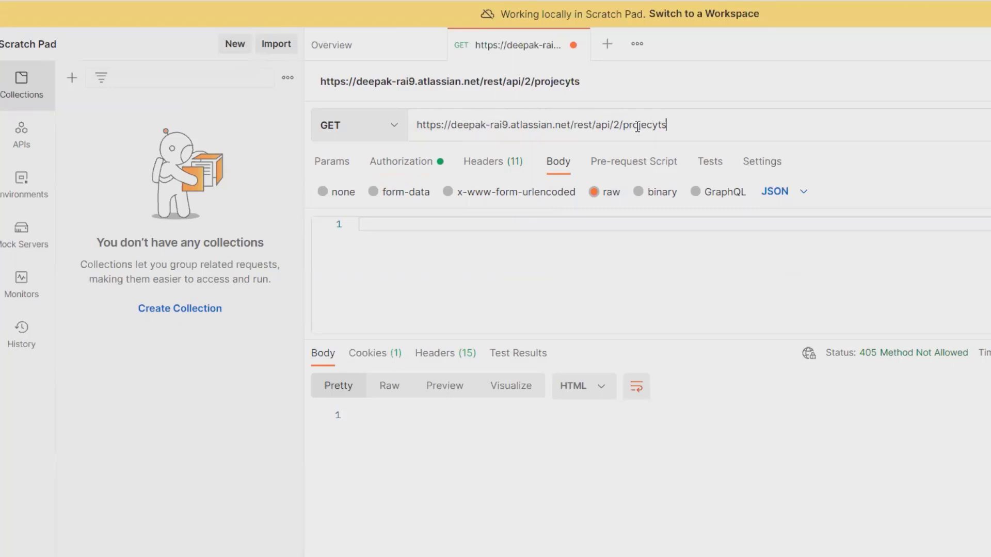
key("Backspace")
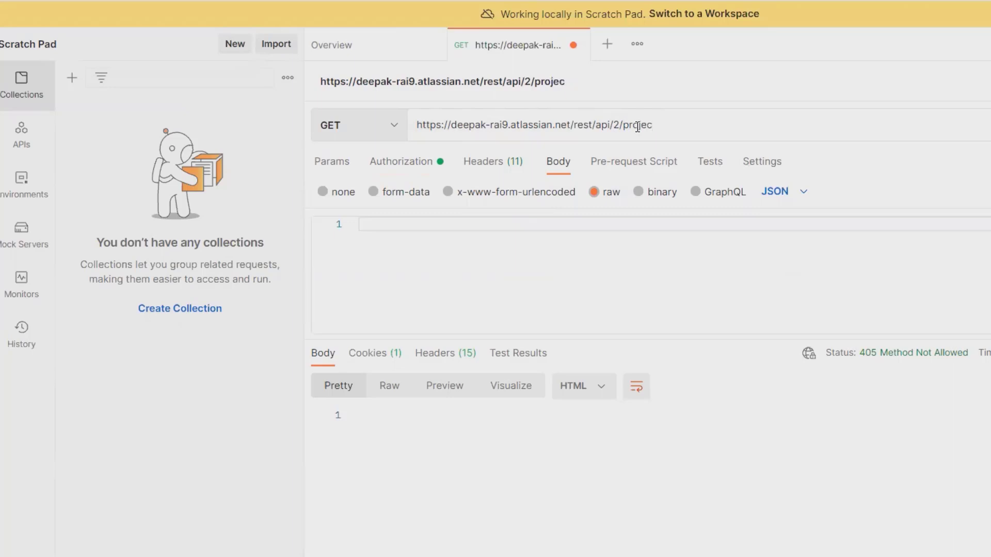
type("ts")
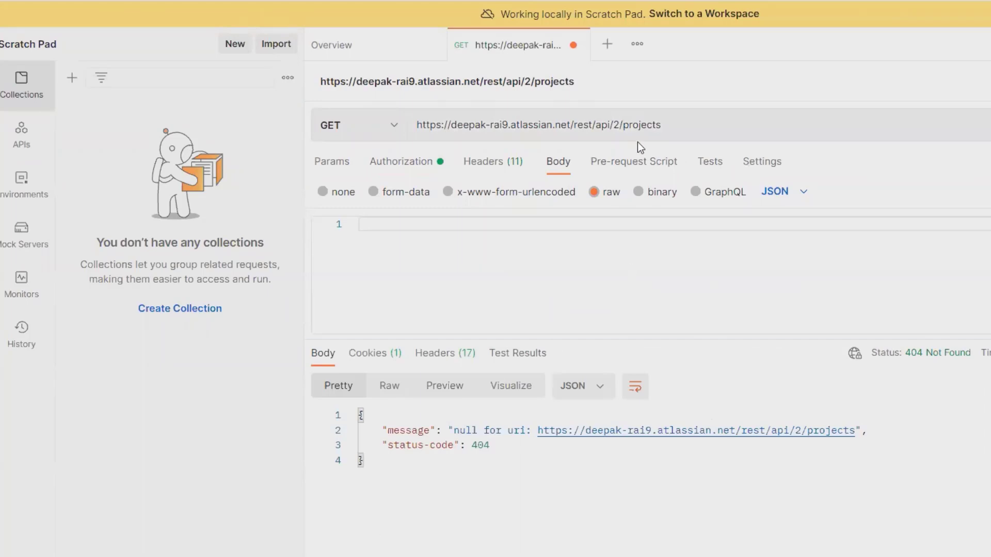
key("Backspace")
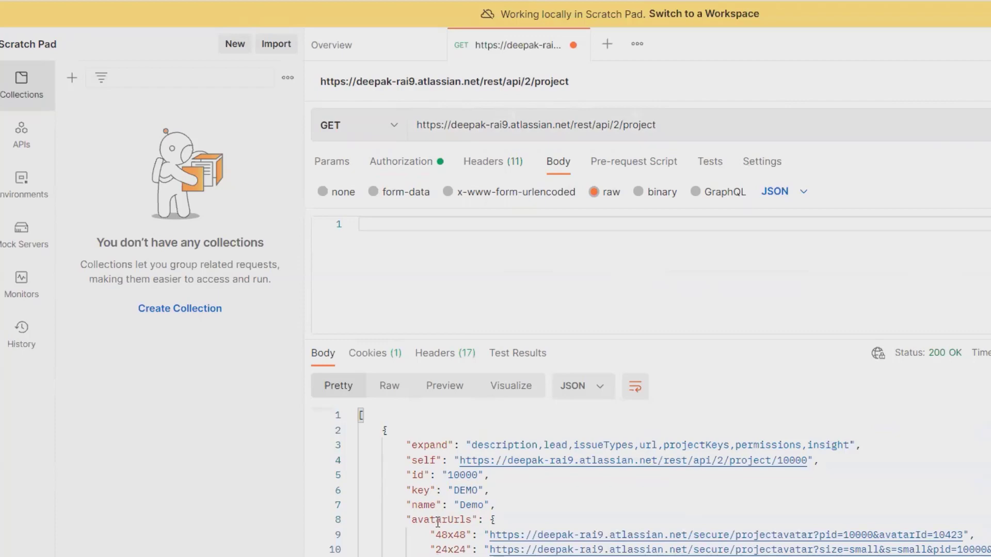
Request /project/recent to get the recent projects JSON (Demo first), then trim the URL back to /project/
scroll("down", 3)
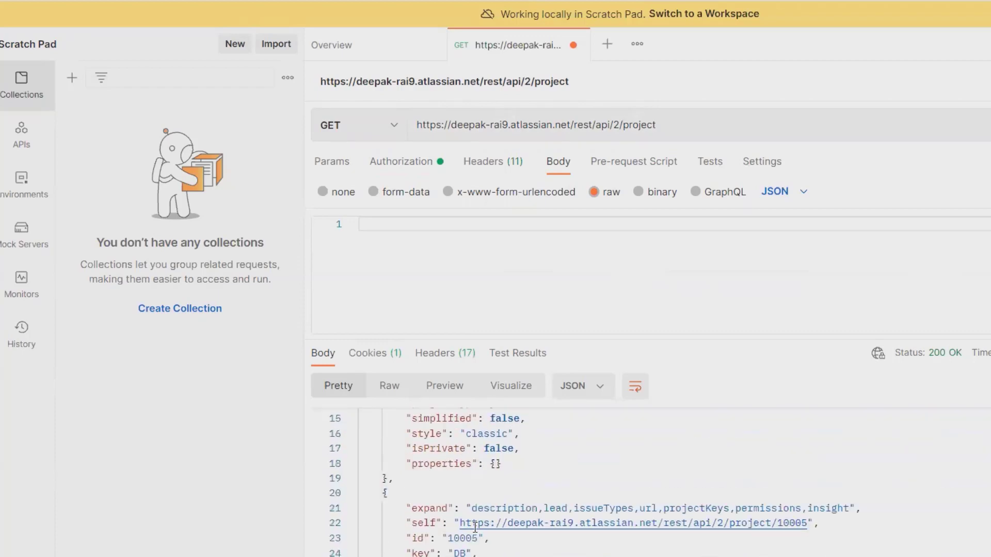
scroll("down", 3)
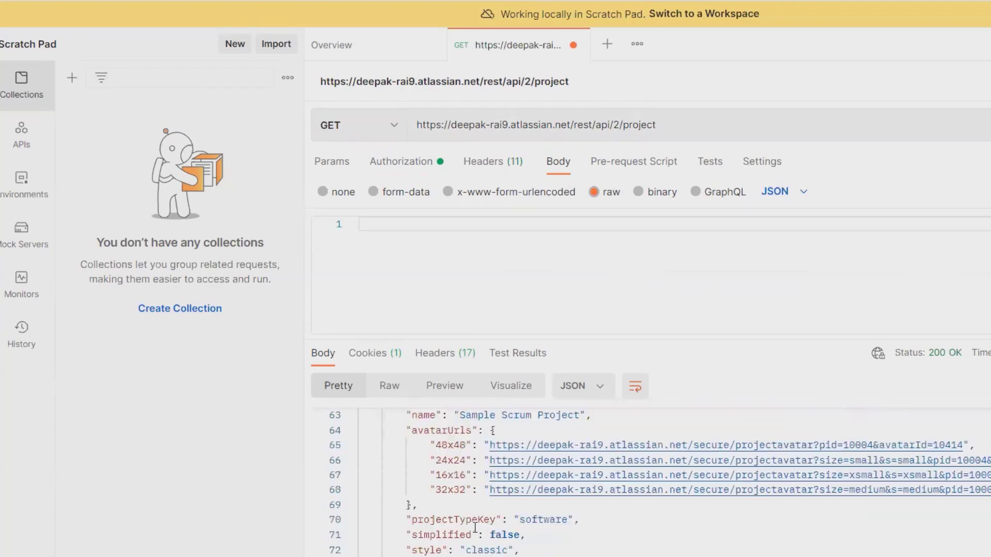
scroll("down", 3)
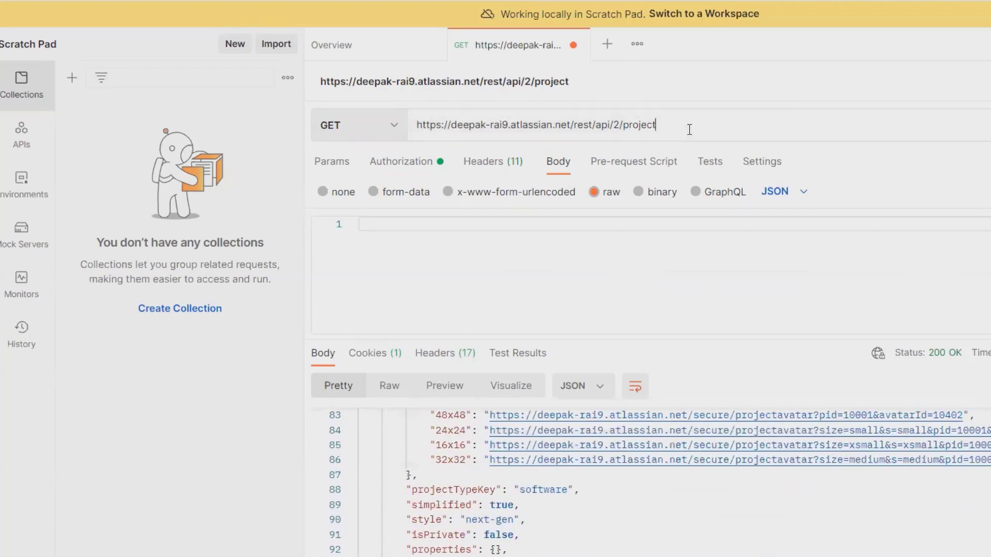
type("/recent")
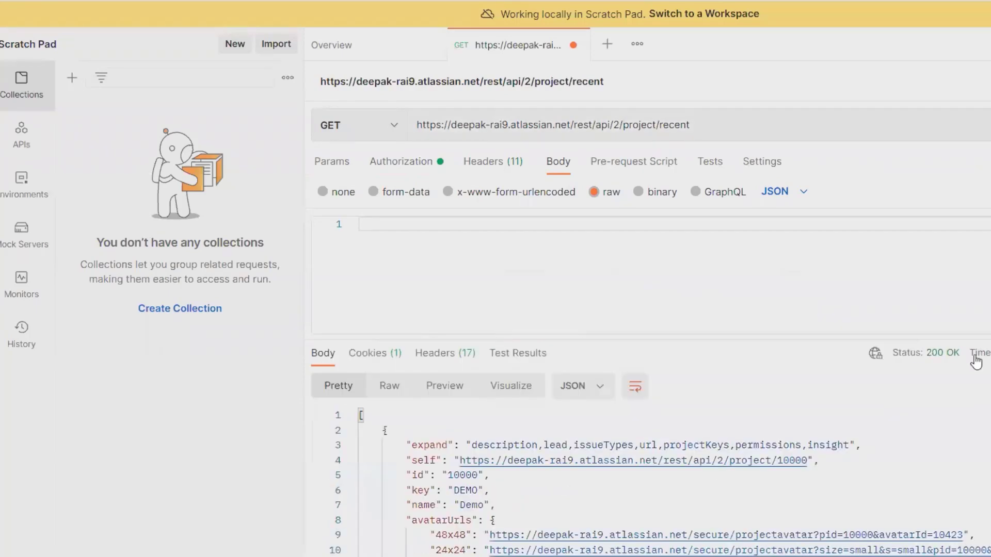
scroll("down", 3)
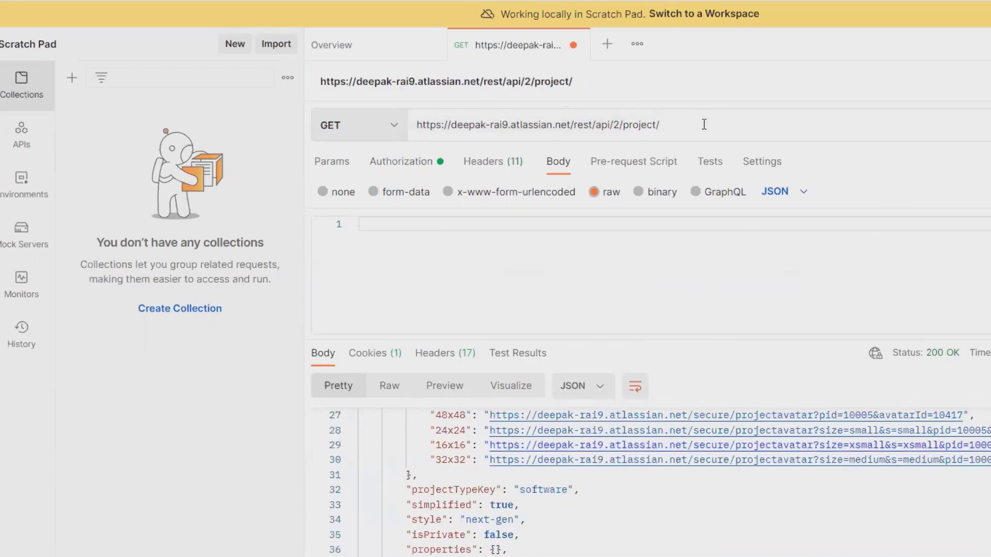
Pick the Demo_BA id 10005 from the response, add it to the URL and fetch that project's JSON
left_click(660, 125)
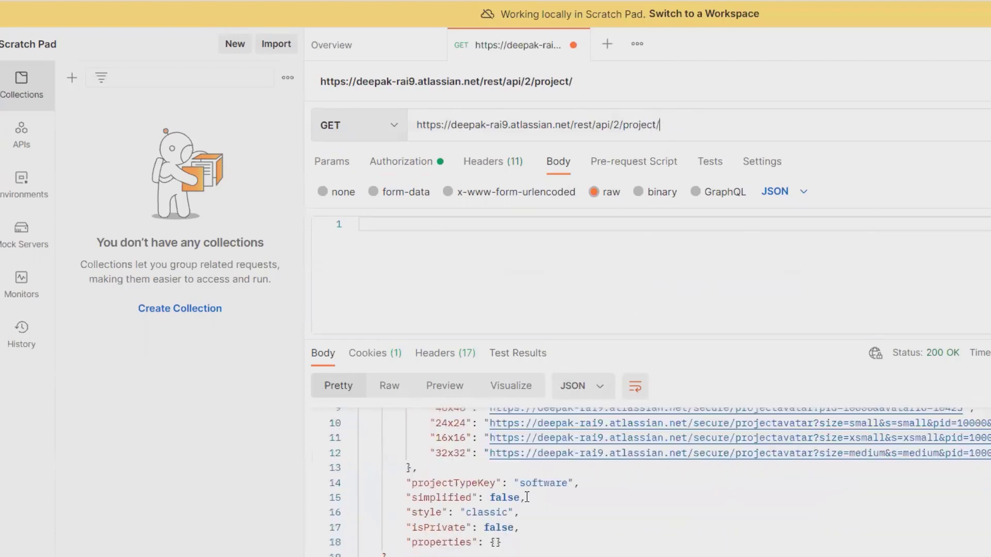
scroll("down", 3)
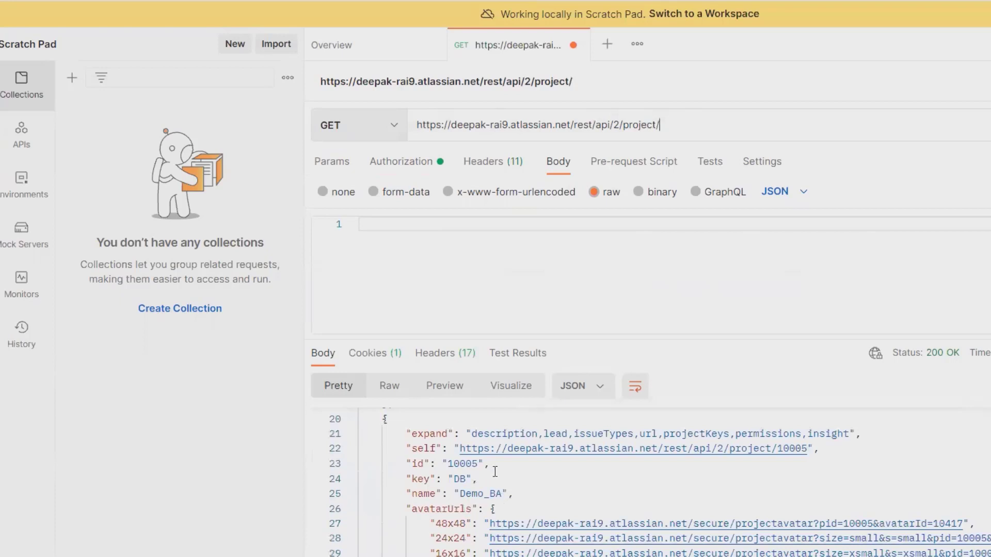
double_click(452, 464)
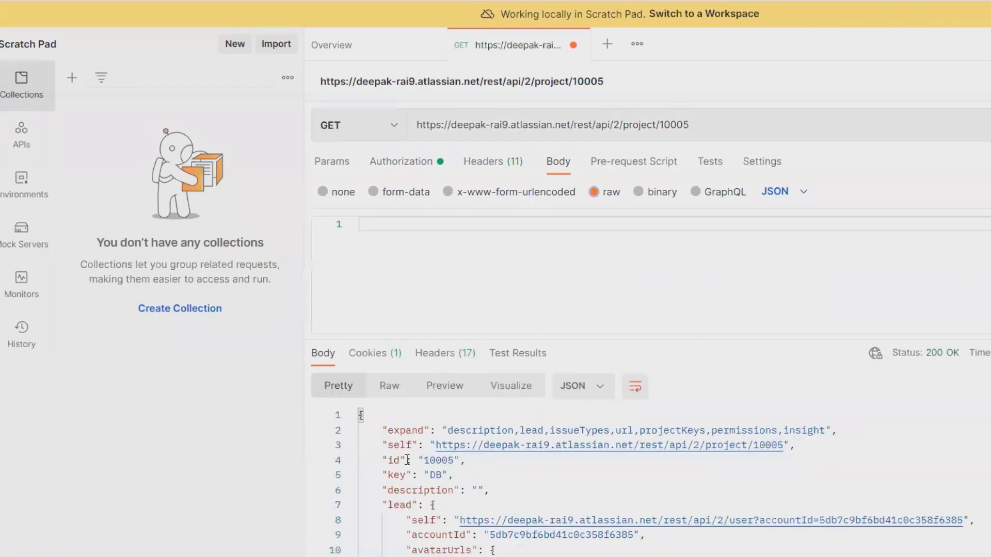
scroll("down", 3)
type("id/")
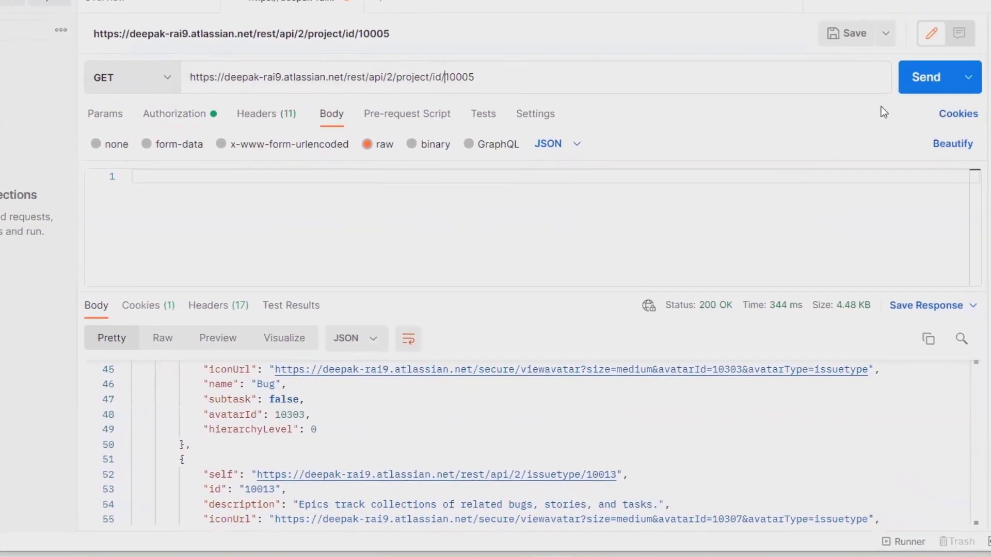
Resend /project/10005 and review its lead, components and issue types in the 200 OK response
left_click(926, 76)
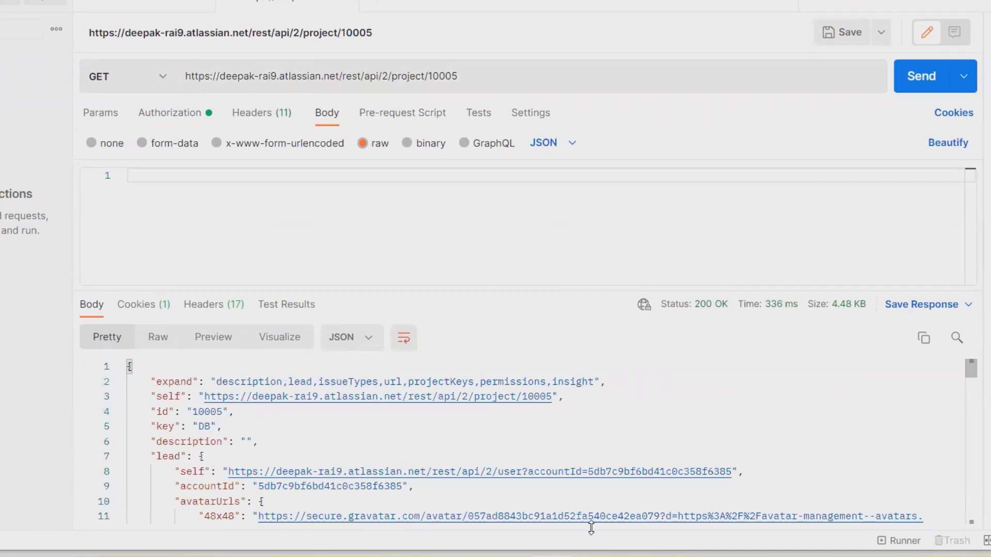
mouse_move(852, 515)
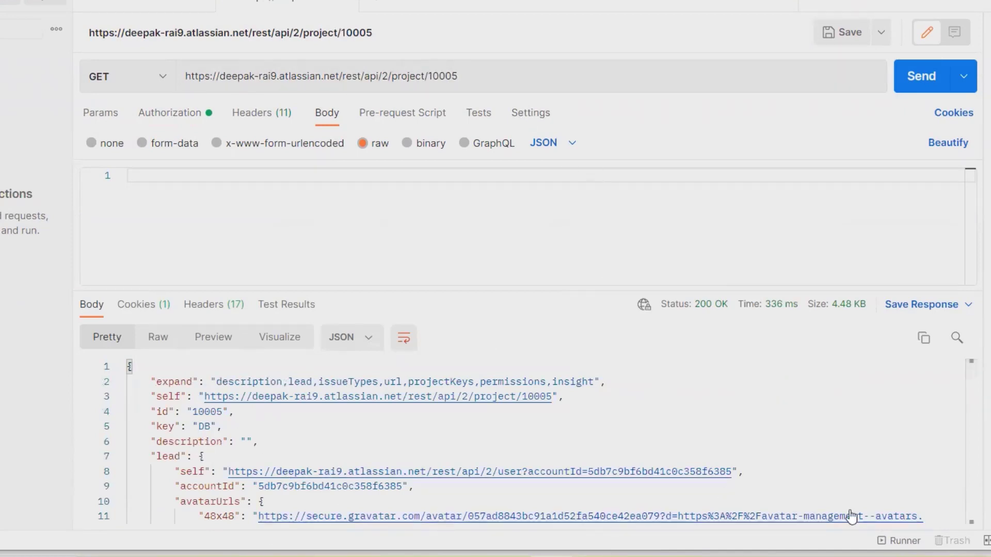
scroll("down", 3)
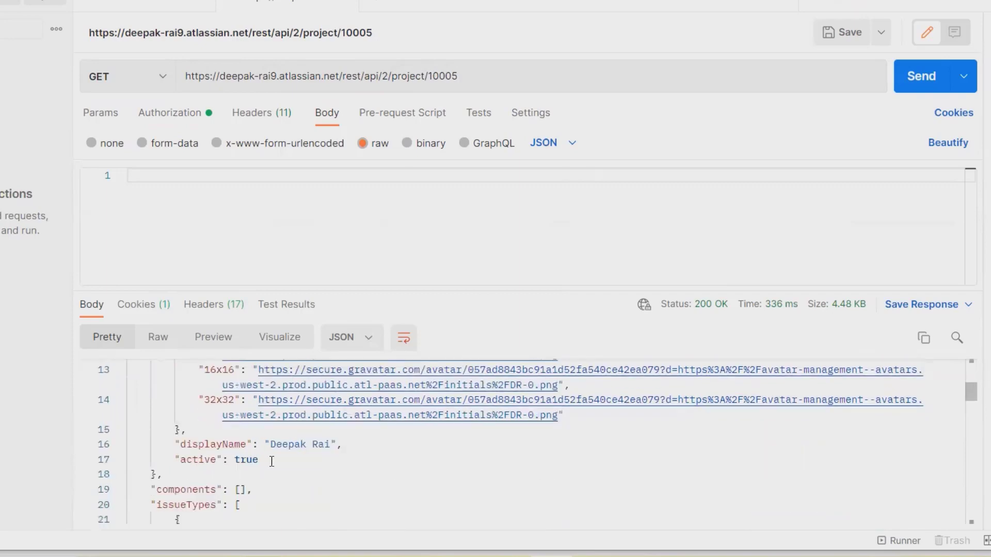
scroll("down", 3)
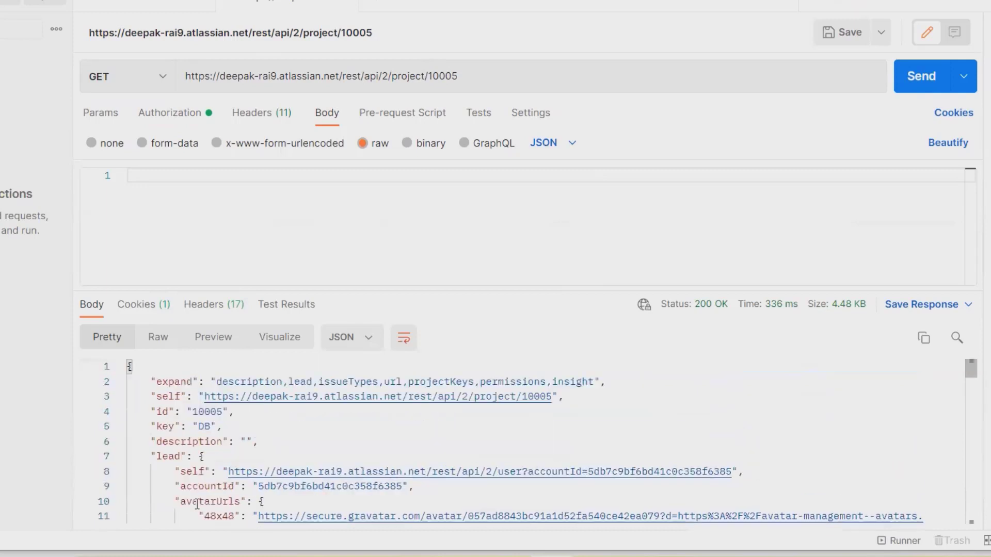
mouse_move(599, 205)
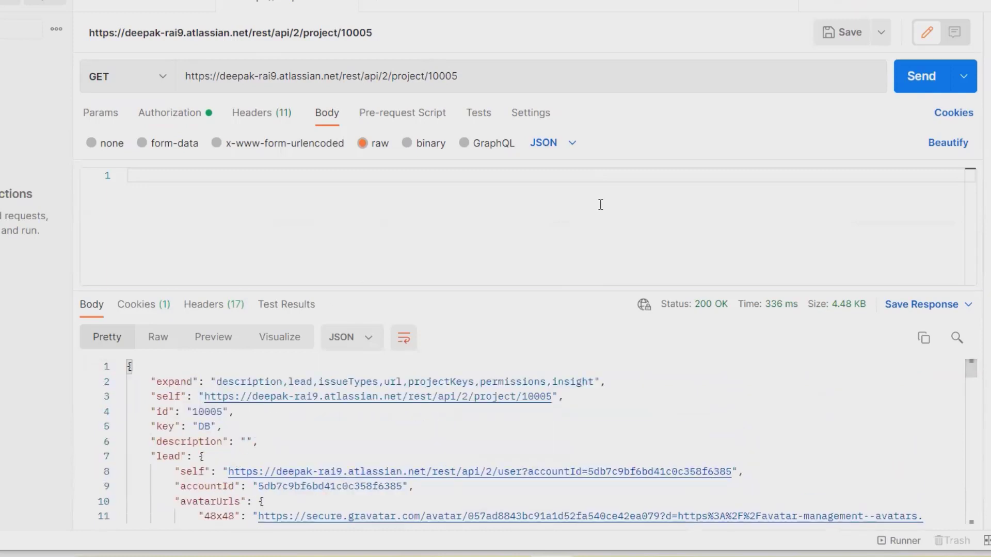
mouse_move(422, 256)
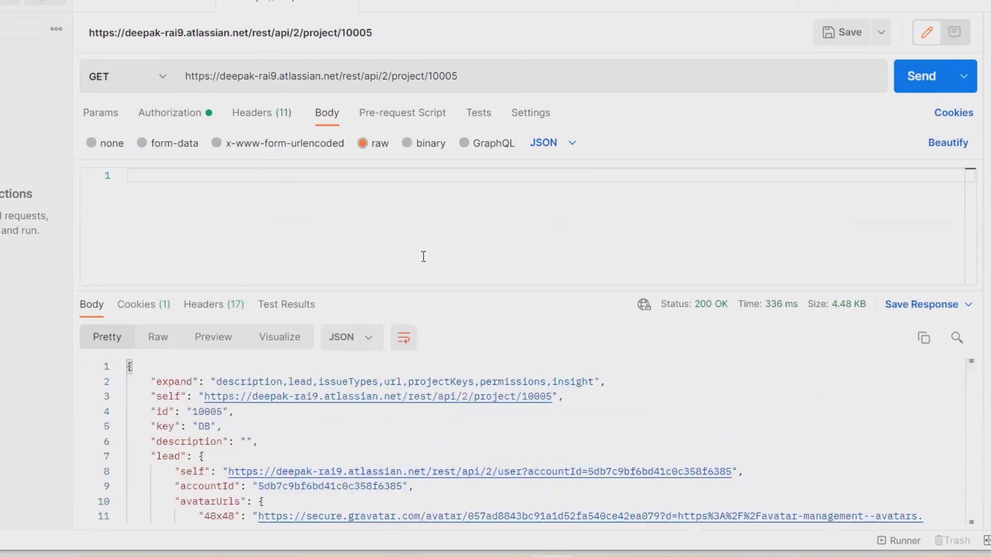